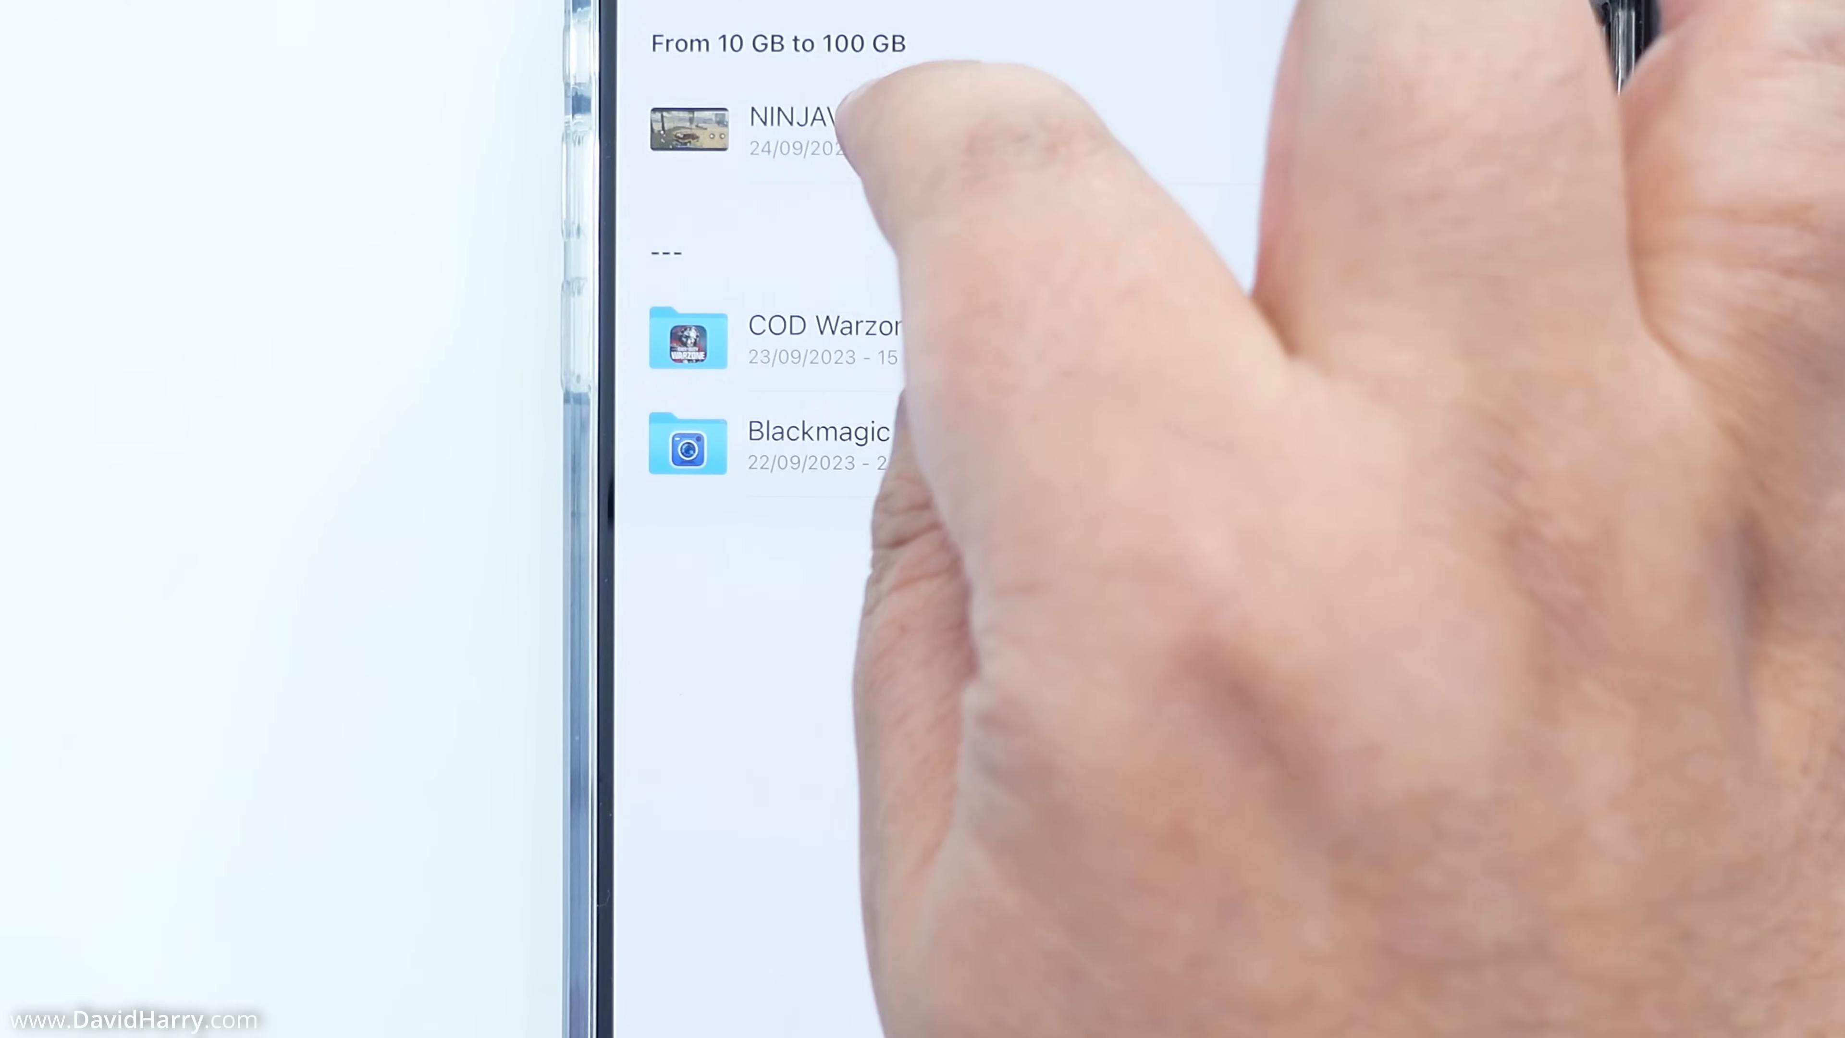
- Copy the 72 GB NINJAV_S001_S001_T030 video from its long-press actions menu
right_click(771, 134)
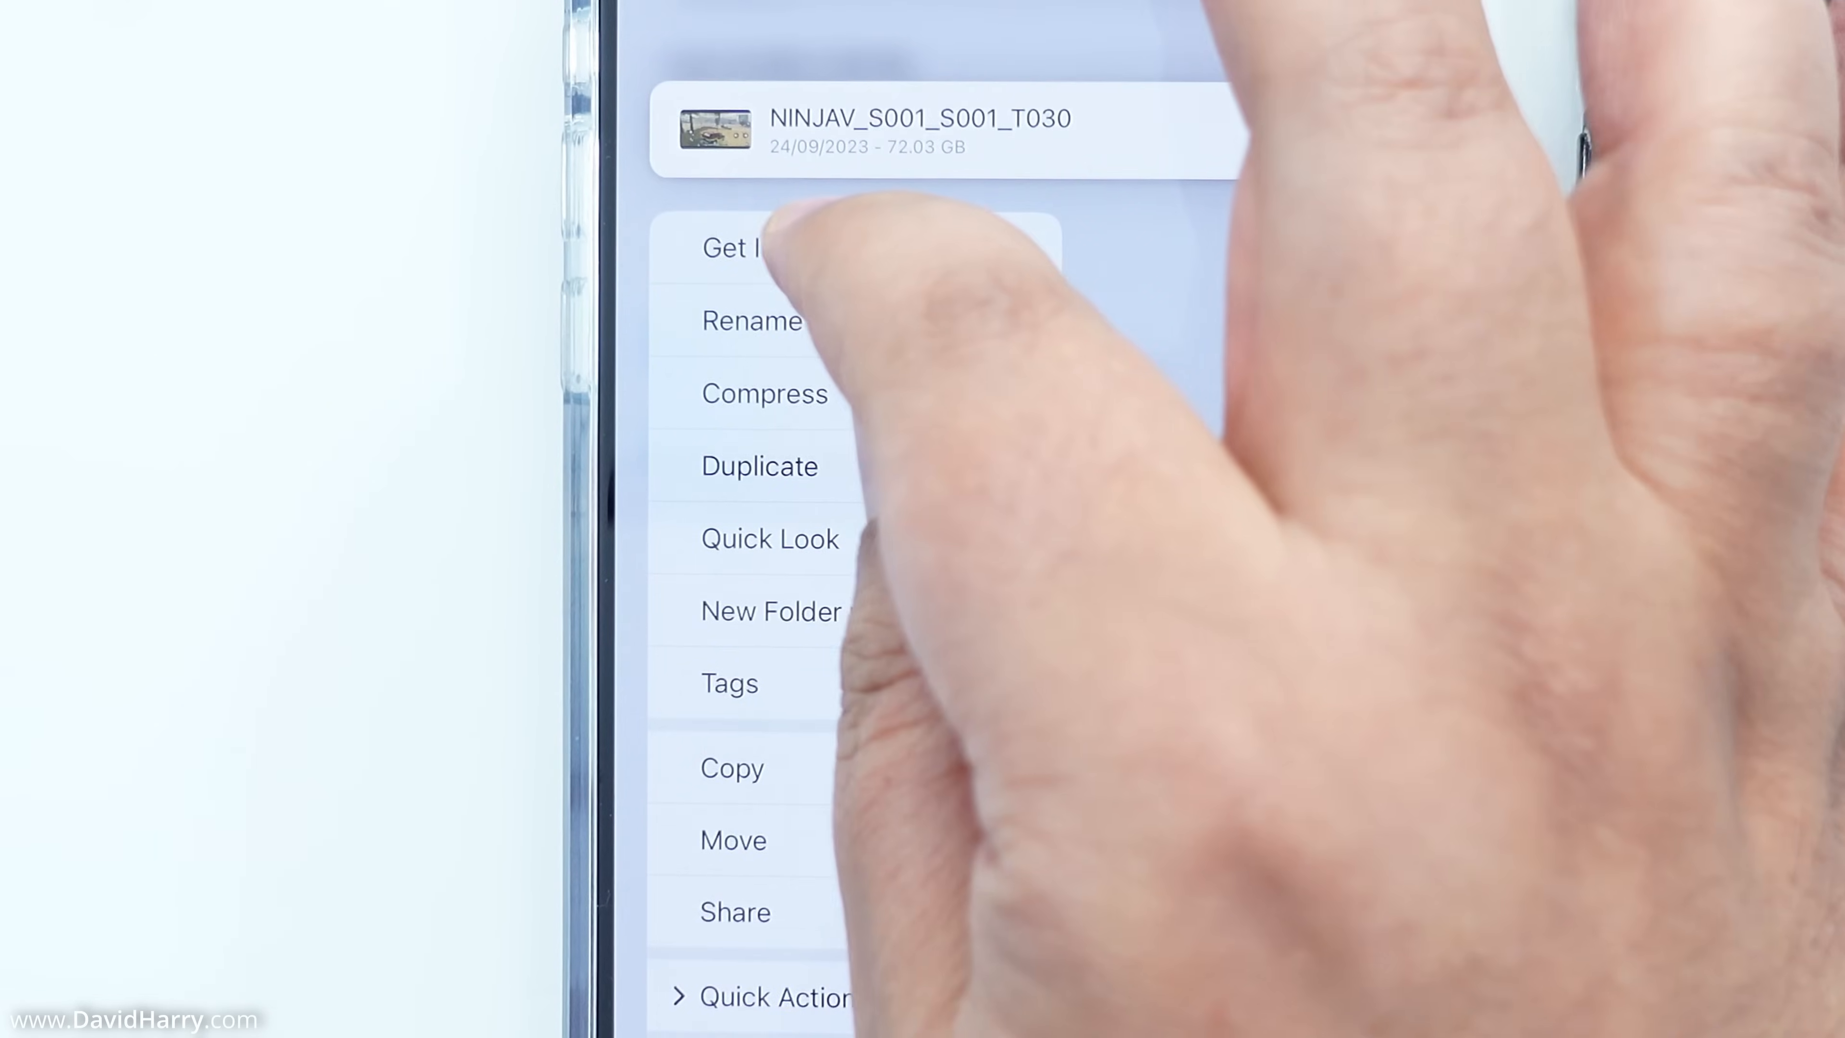
click(730, 250)
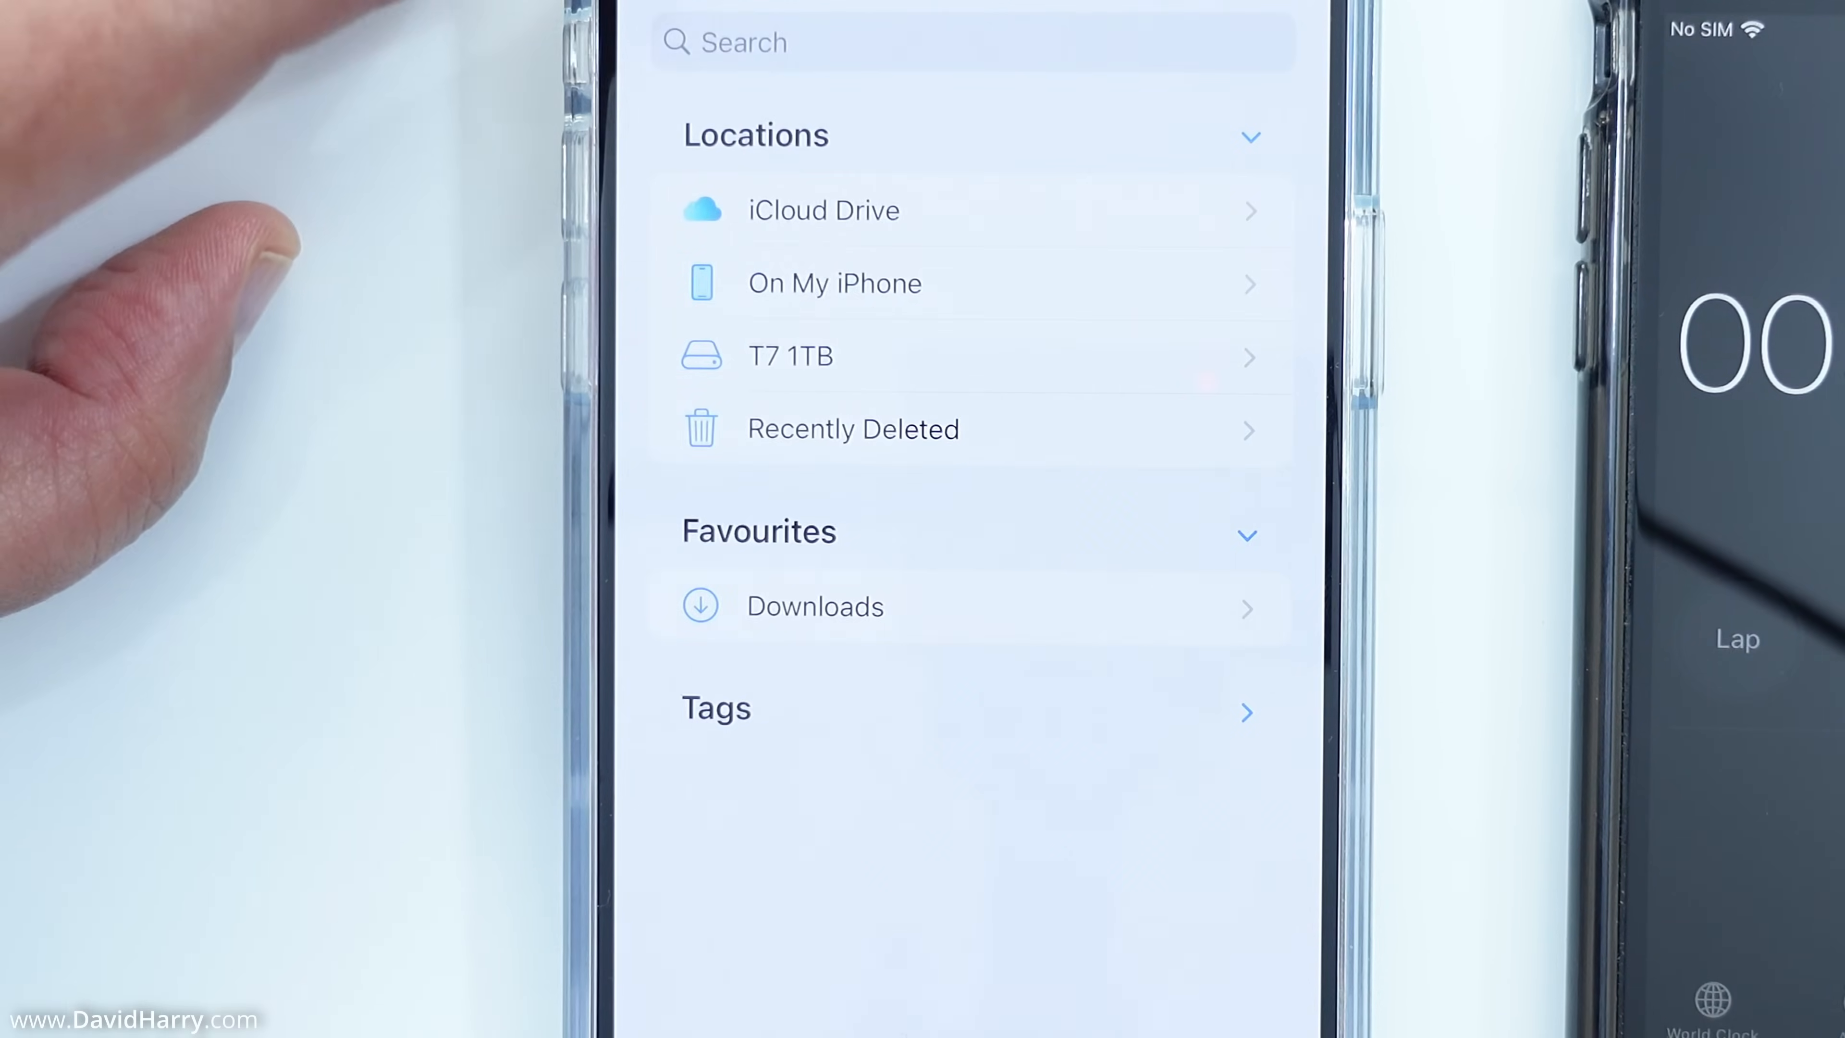
- Enter the T7 1TB drive from the Locations list
click(791, 355)
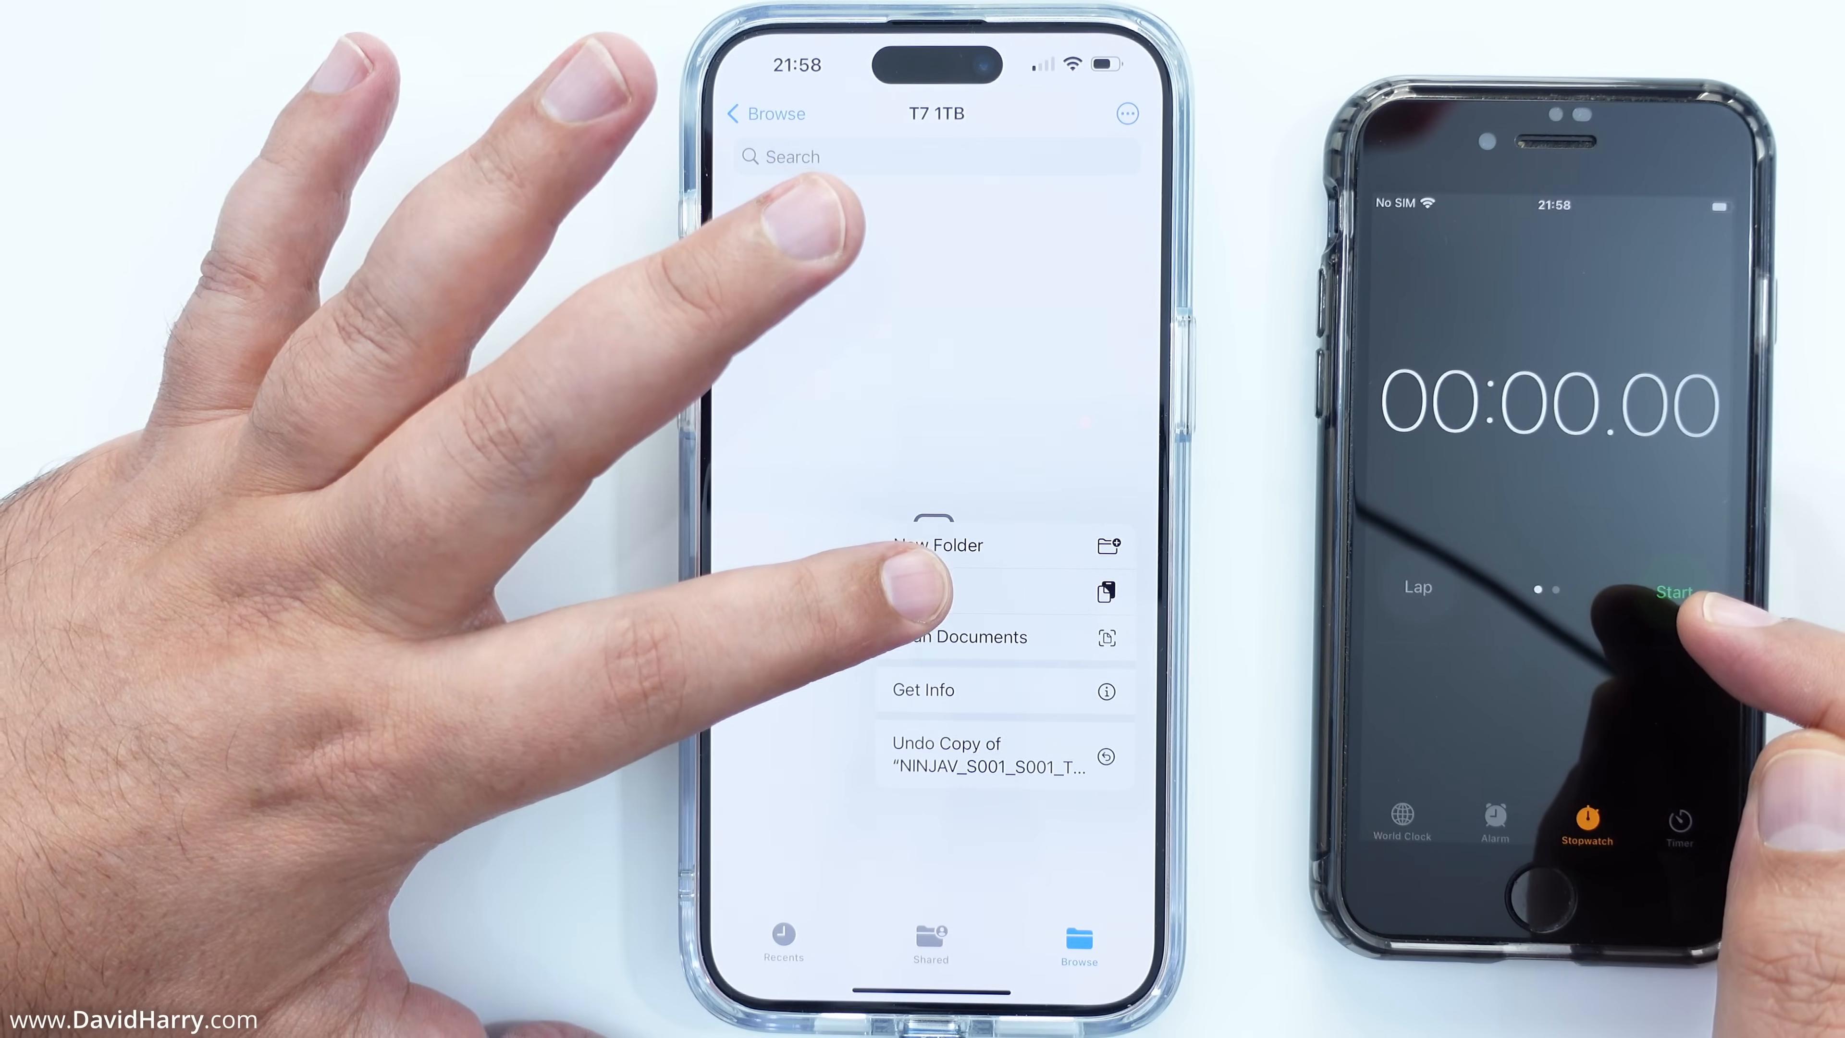
- Paste the NINJAV video onto the T7 1TB drive and stop the stopwatch when the copy completes
click(1677, 591)
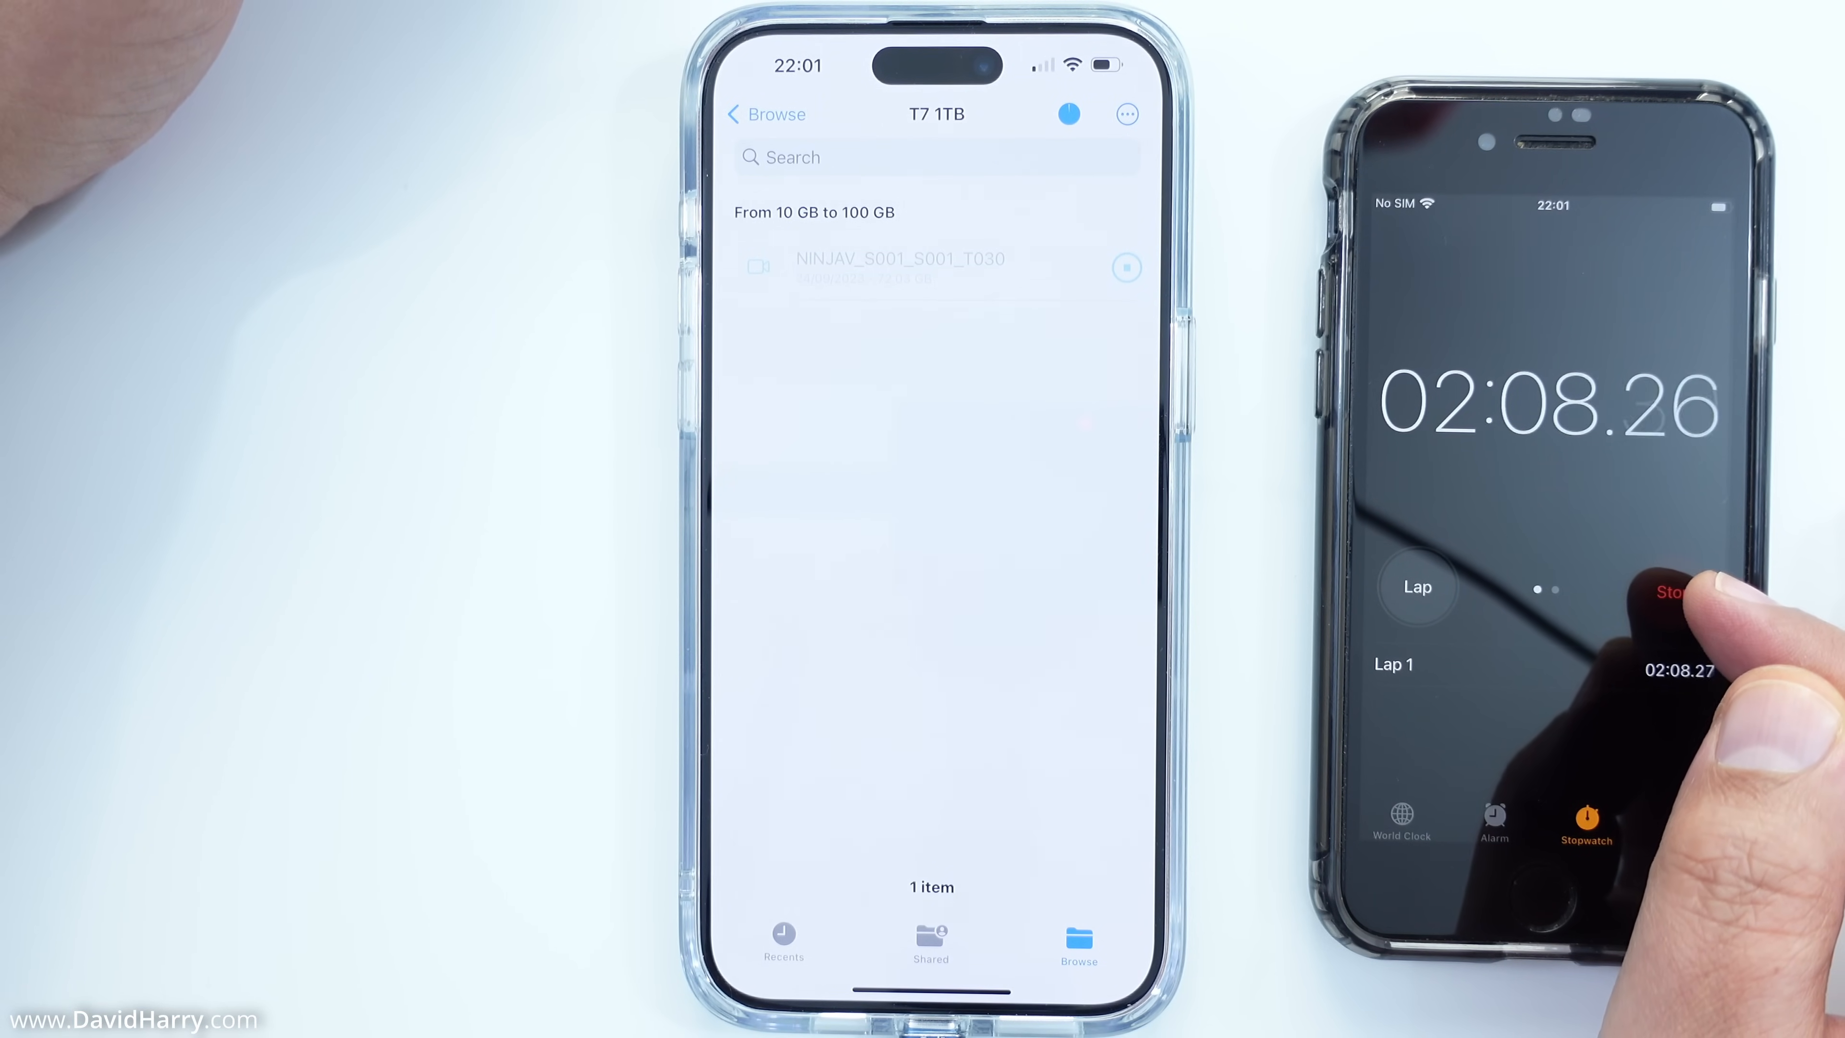
click(1676, 594)
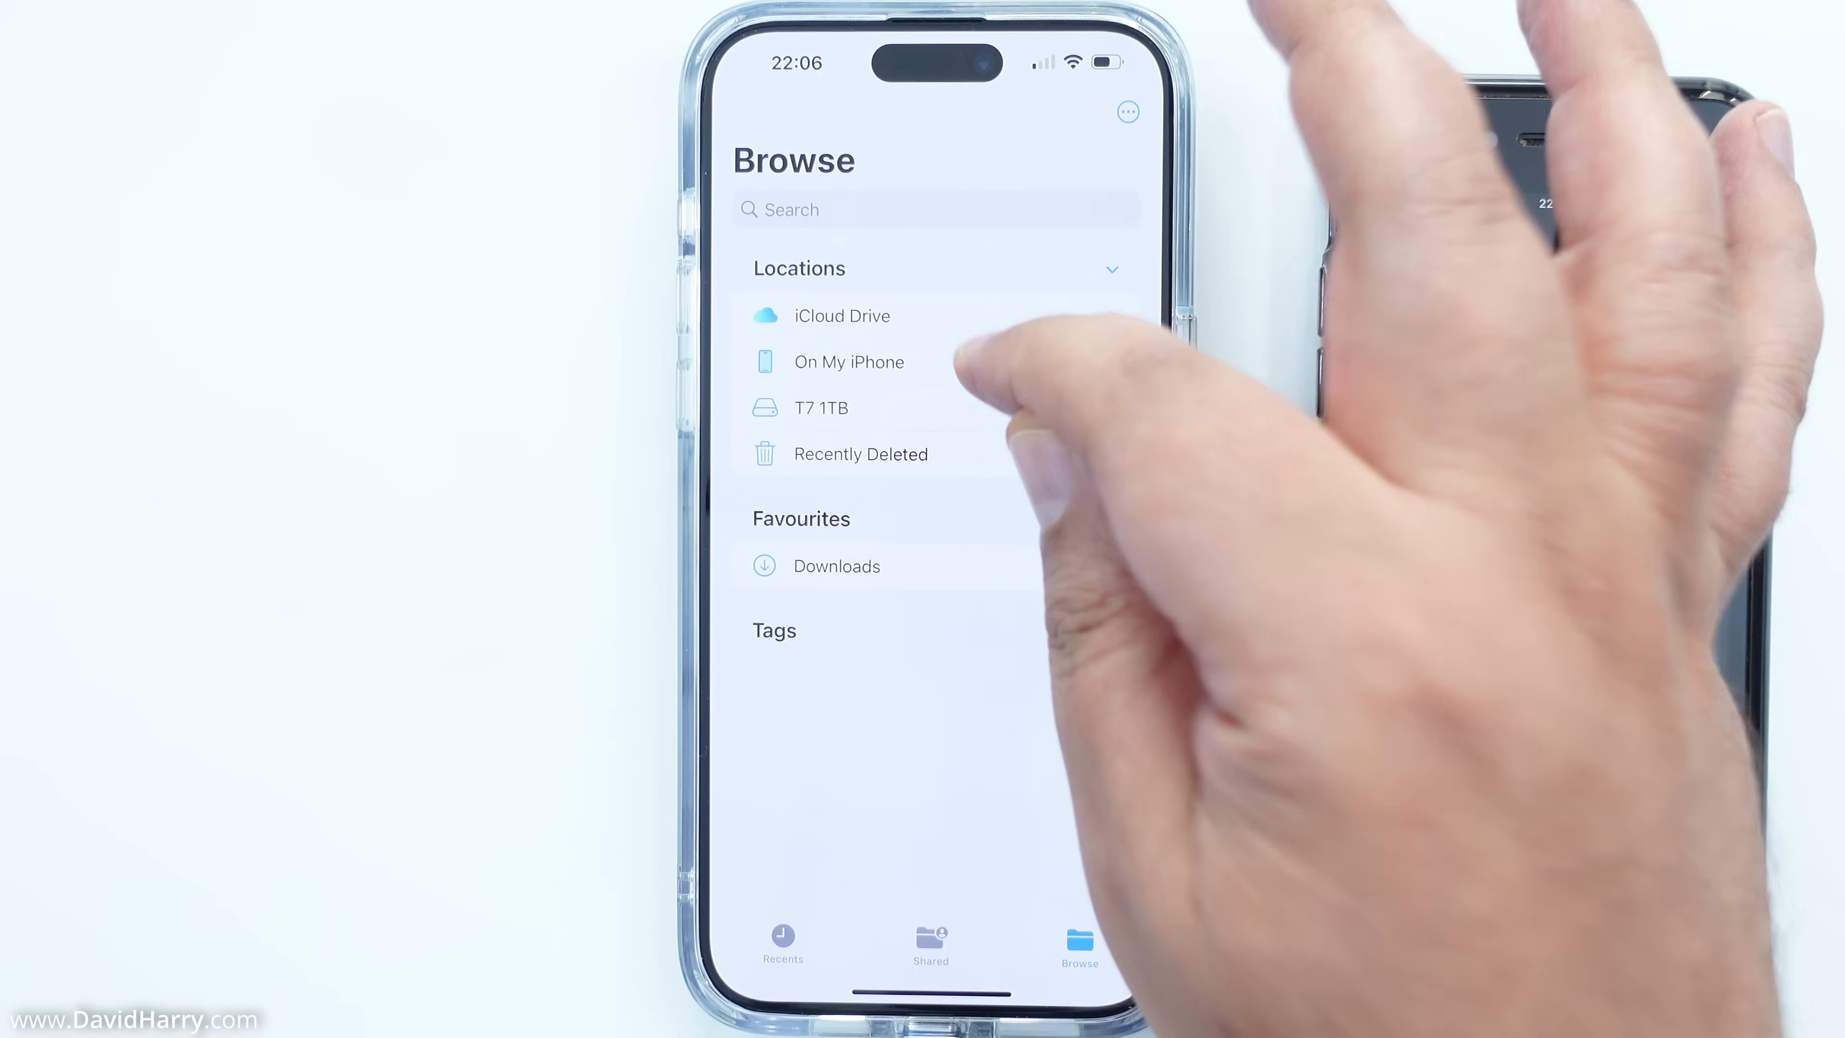
- Delete the NINJAV video from On My iPhone, permanently erase the two recently deleted items, and return to T7 1TB
click(850, 361)
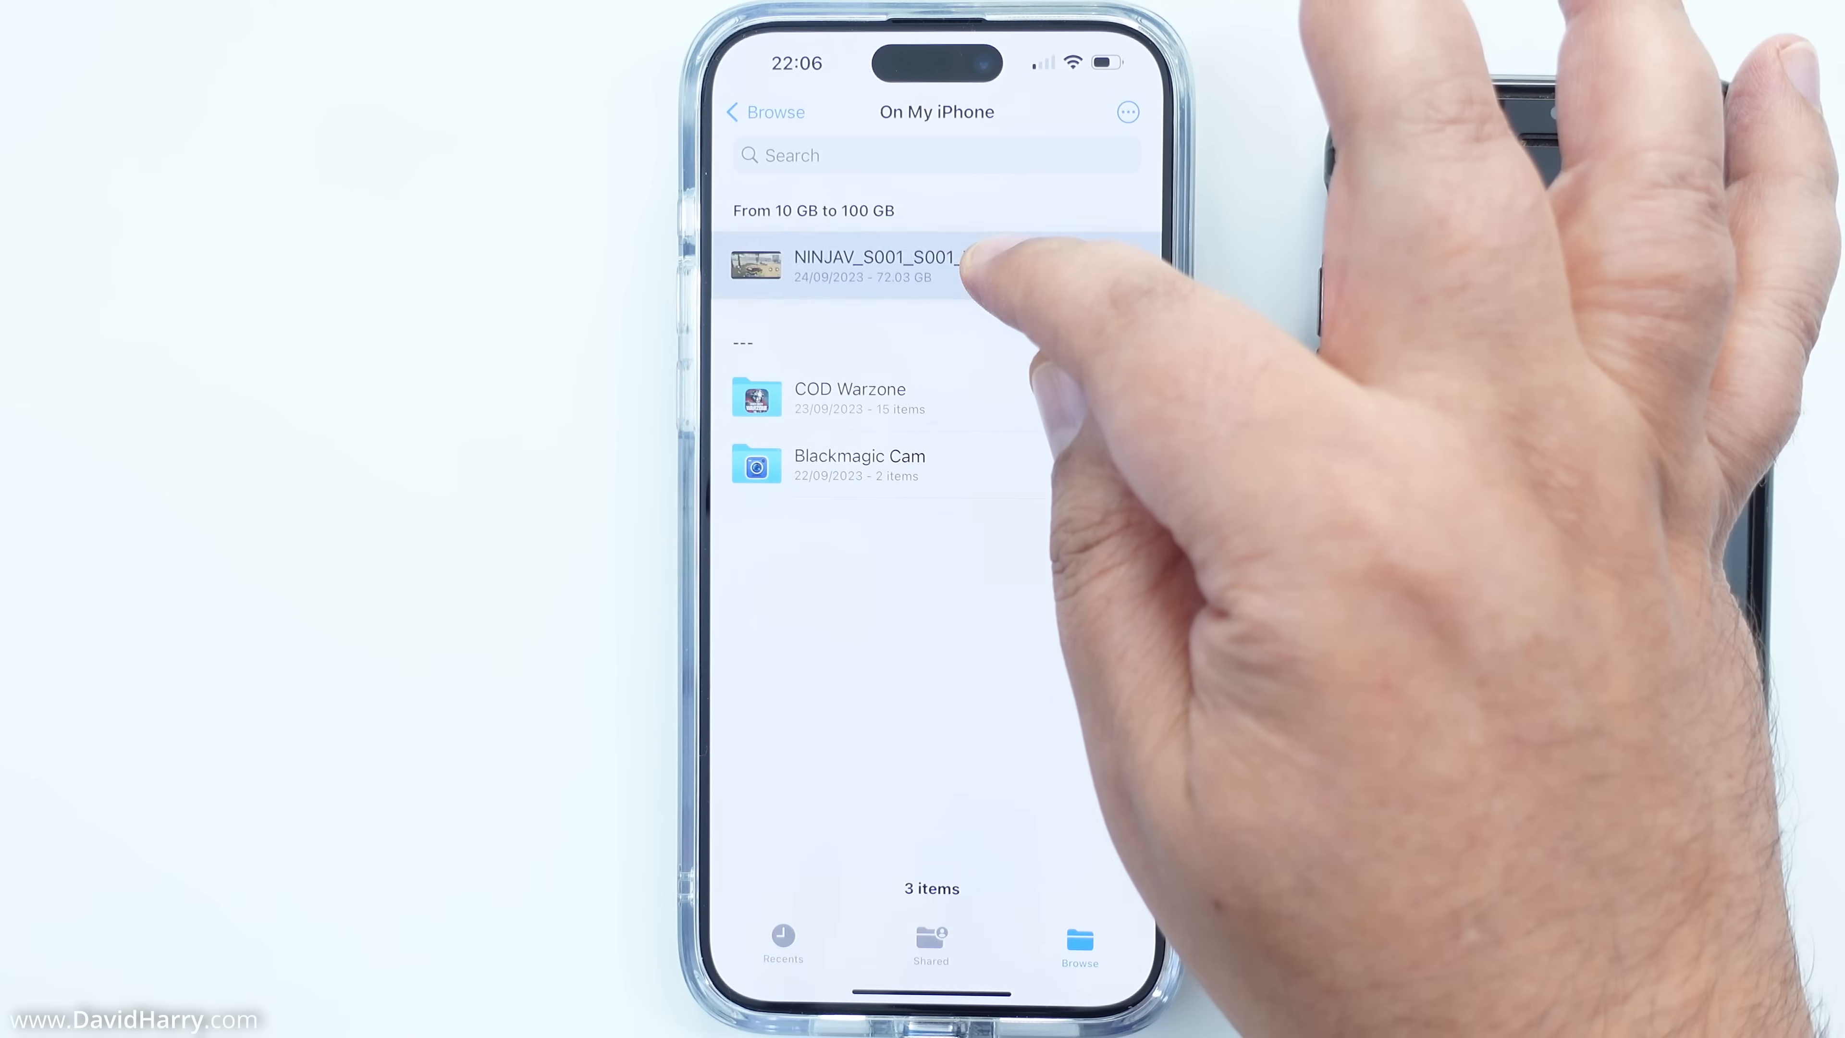
click(896, 269)
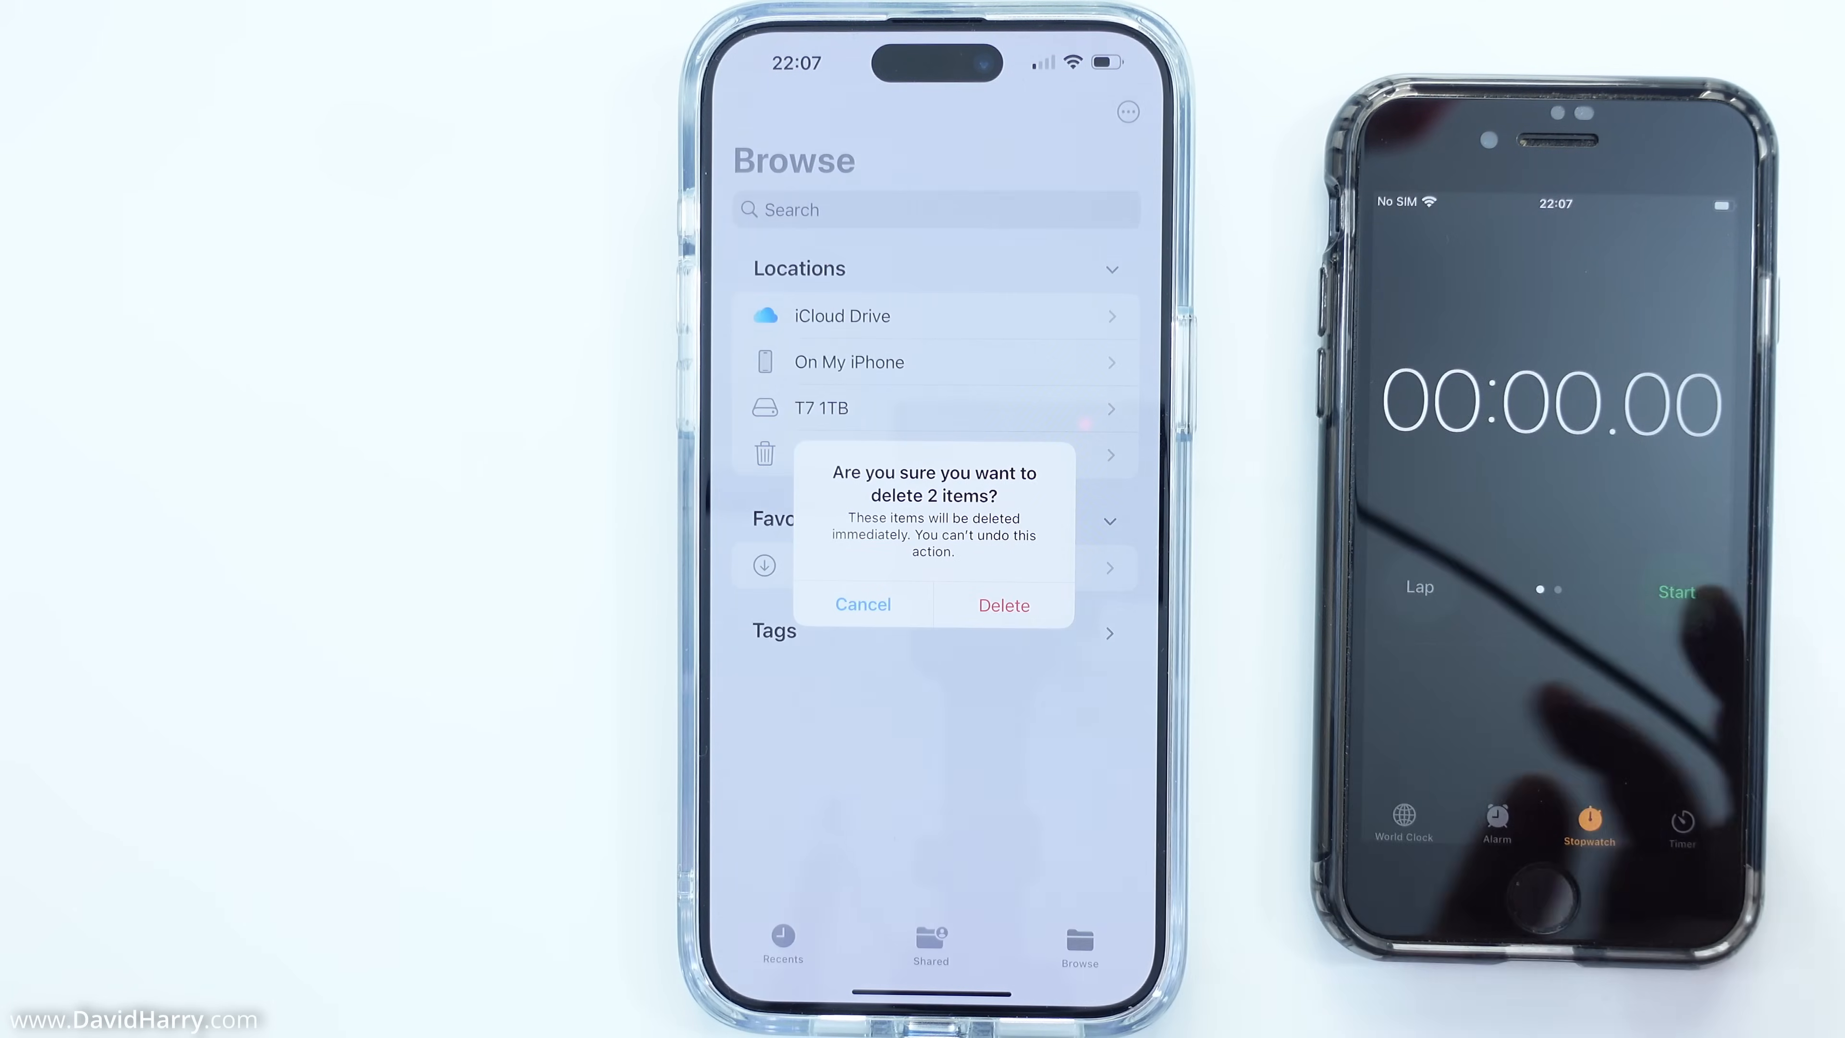
click(1004, 606)
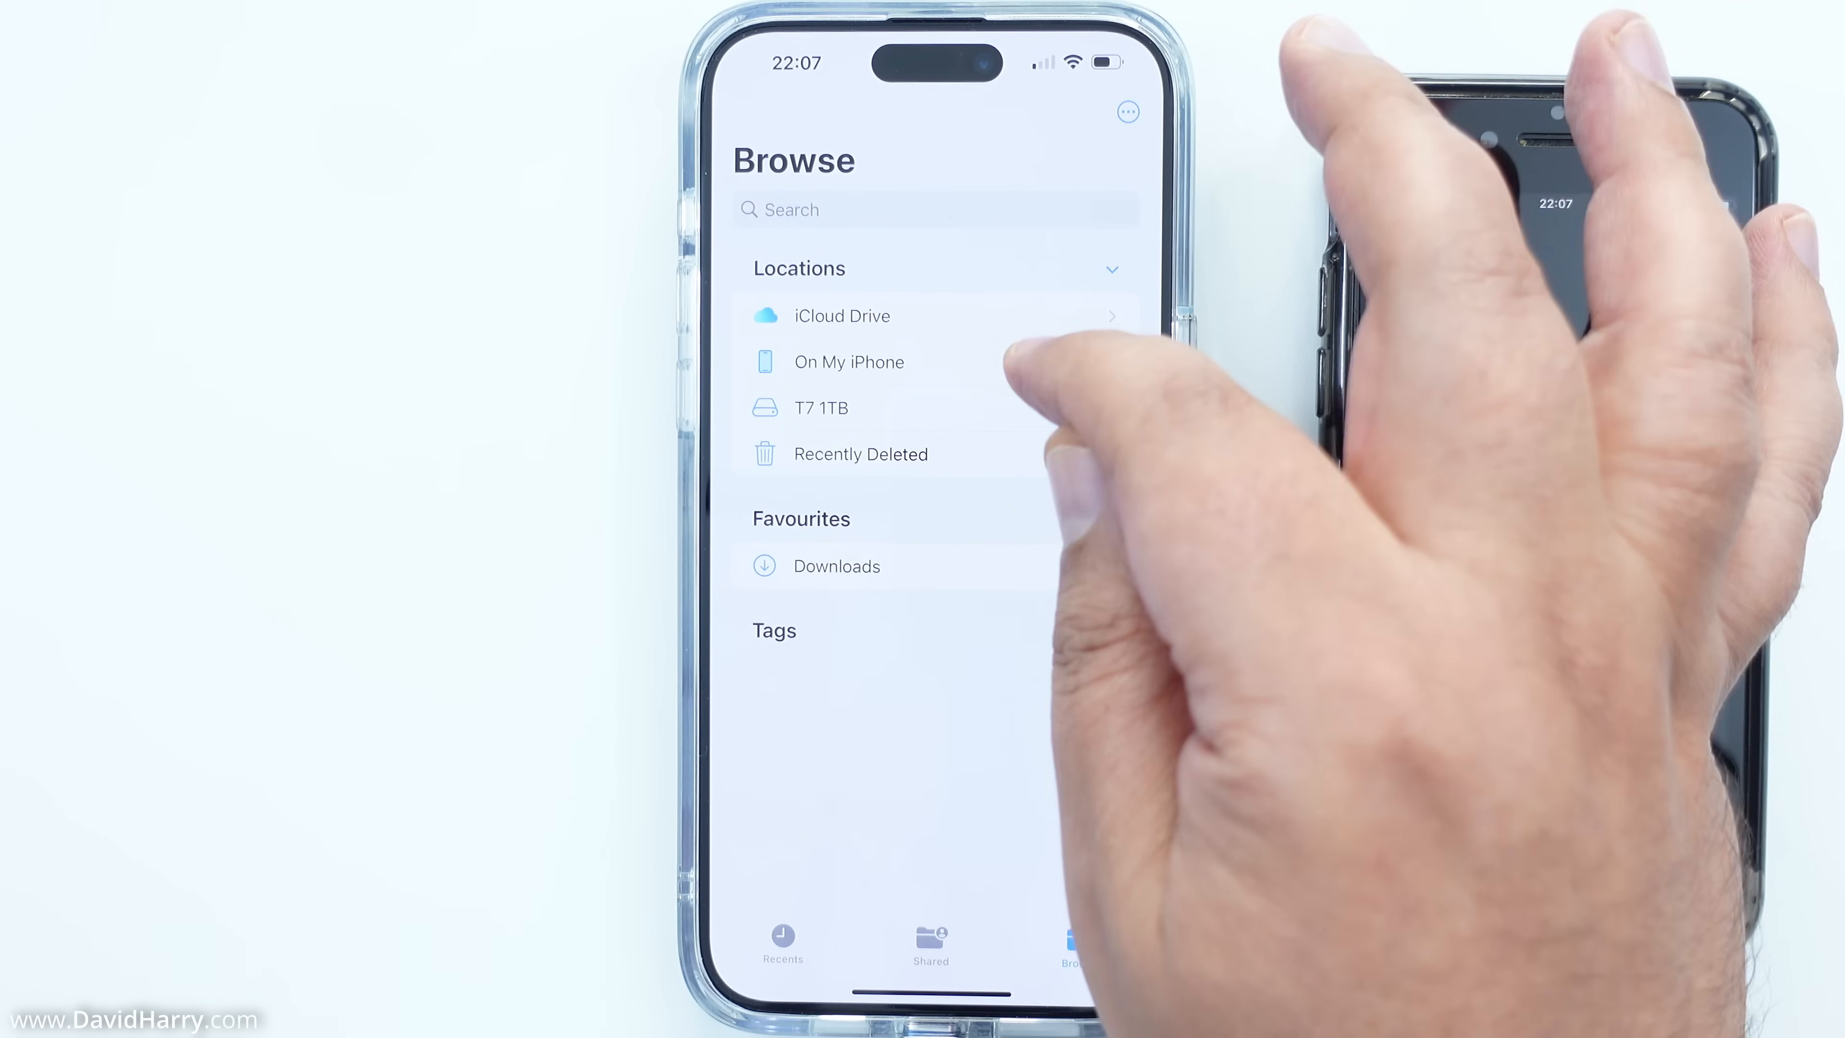
click(849, 361)
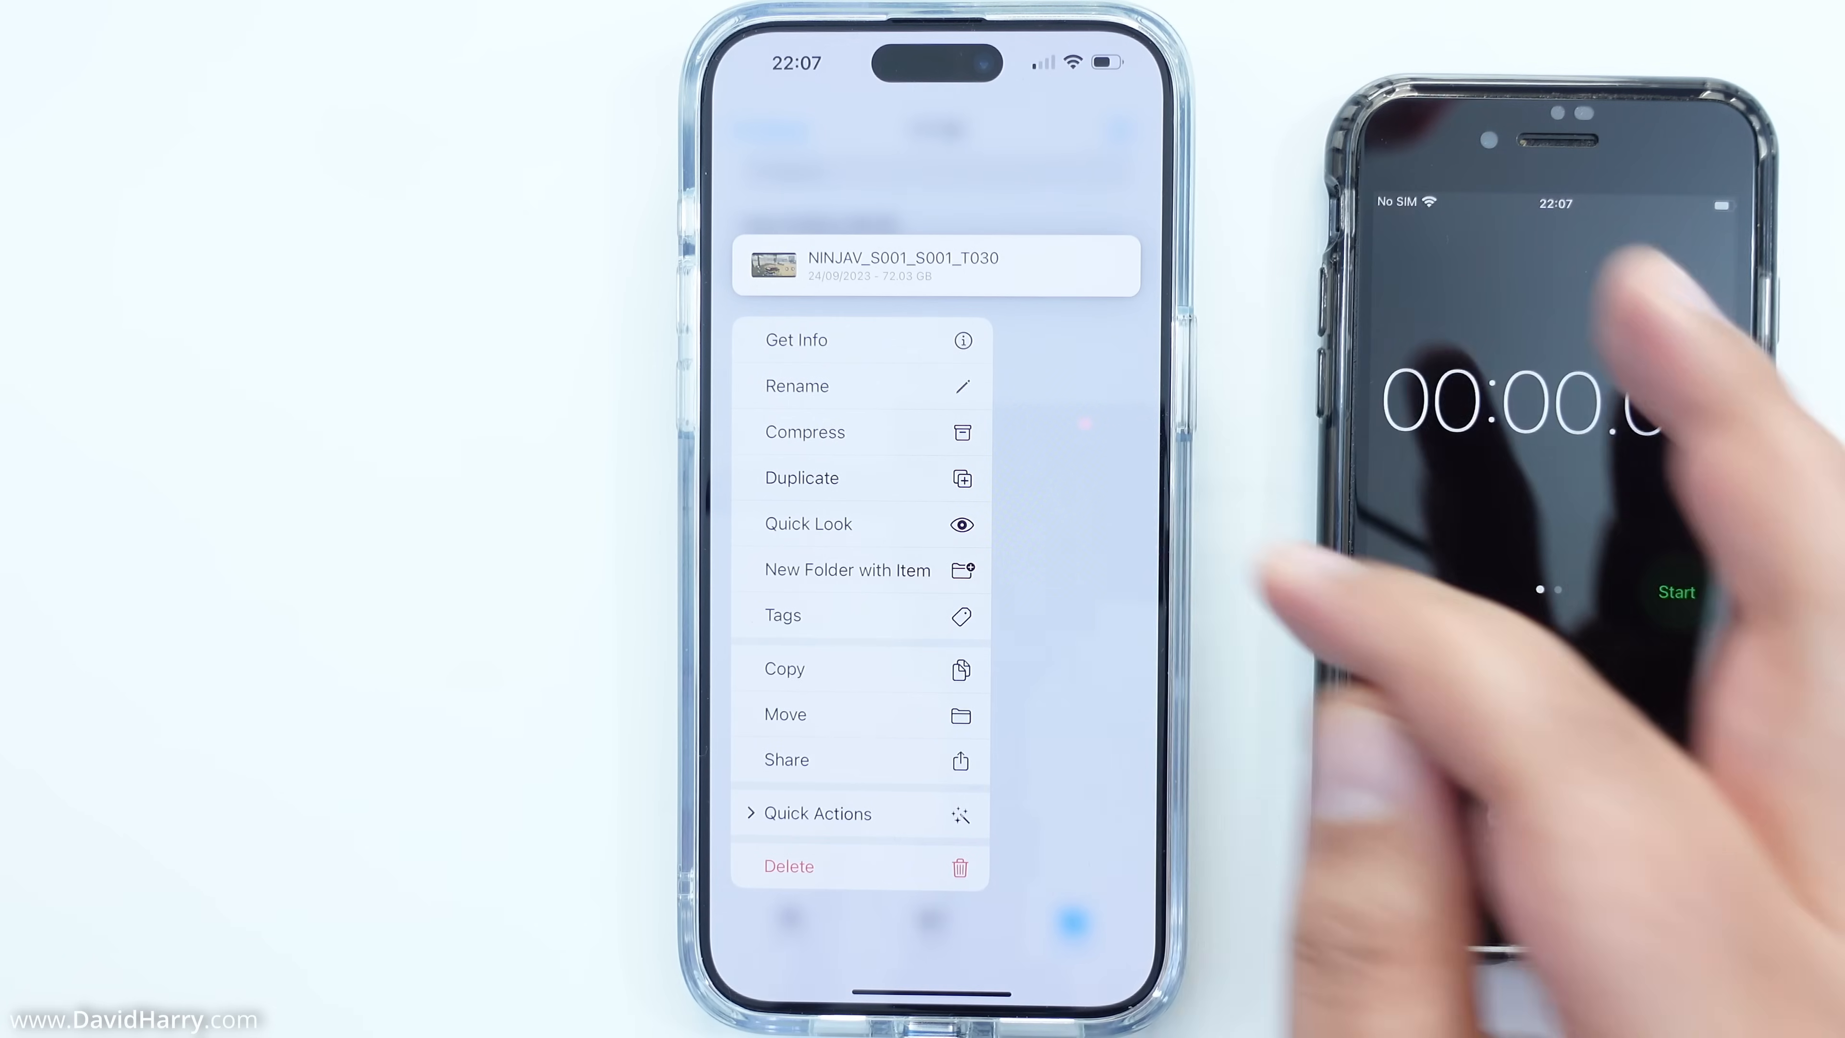
- Copy the NINJAV video from the T7 1TB drive and go to On My iPhone storage
click(1676, 592)
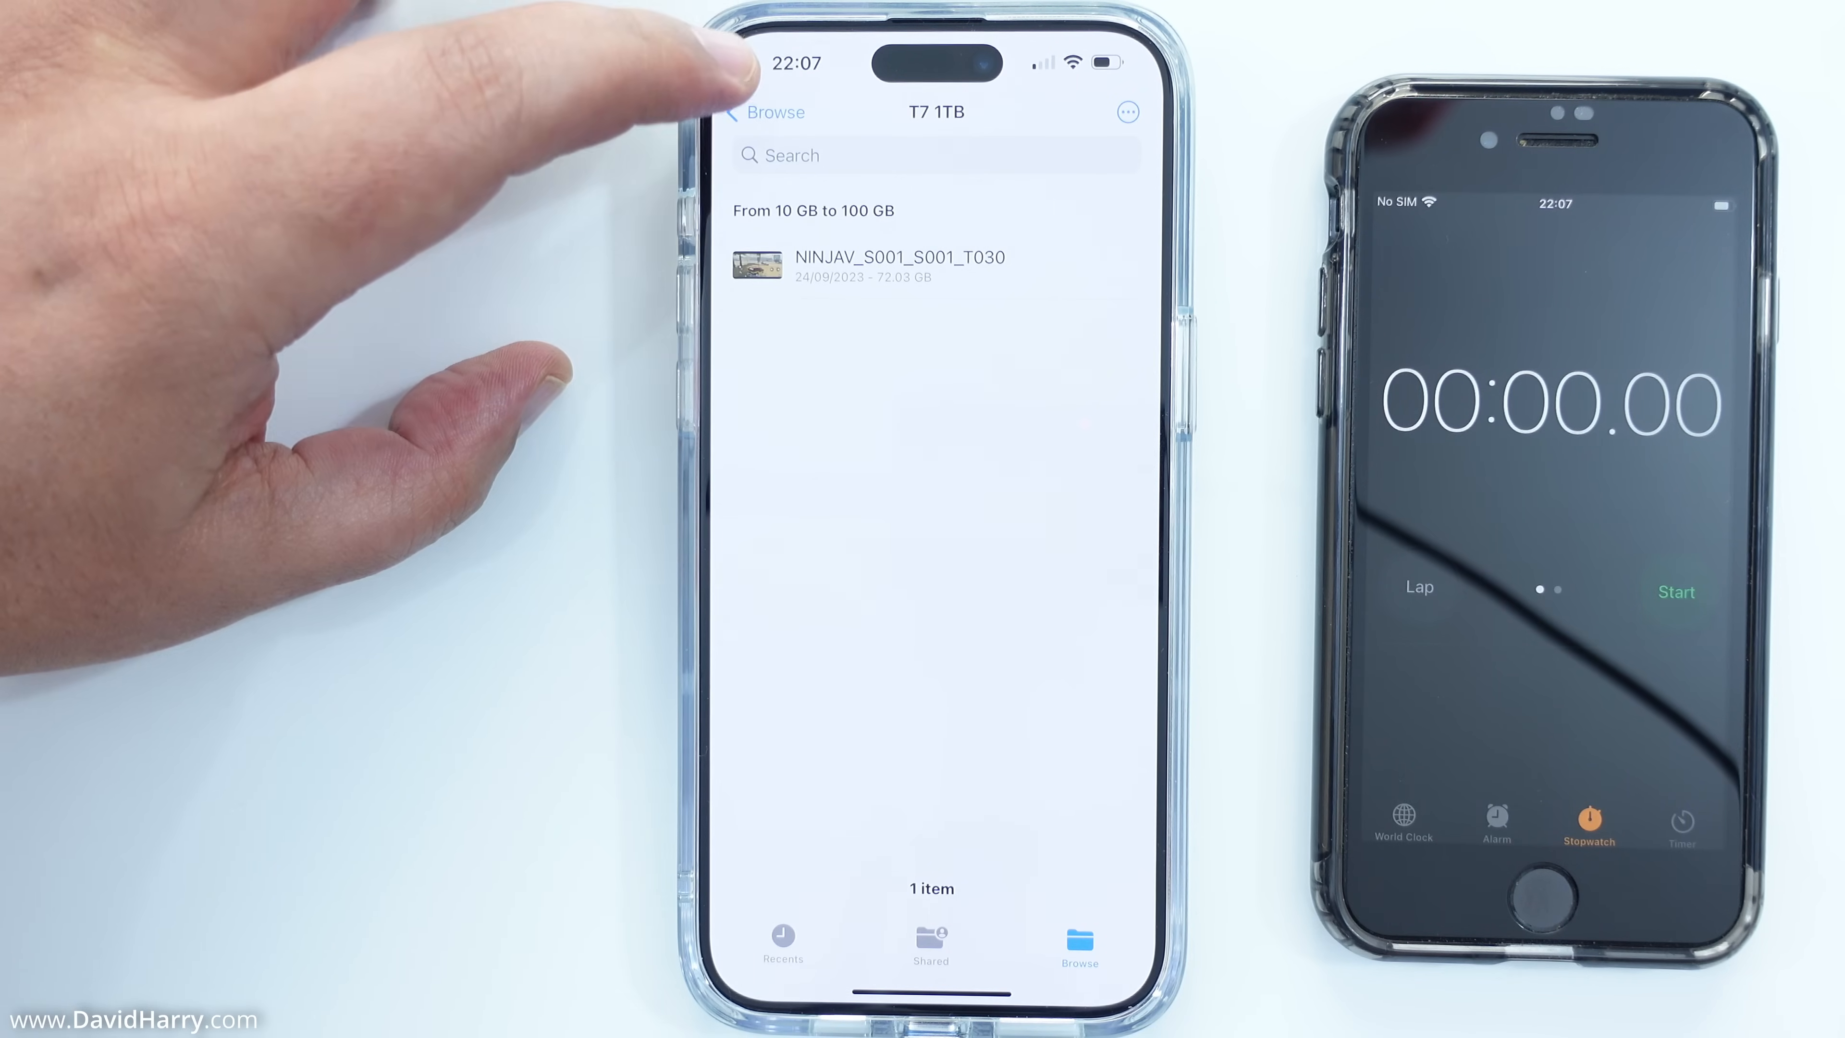
click(739, 112)
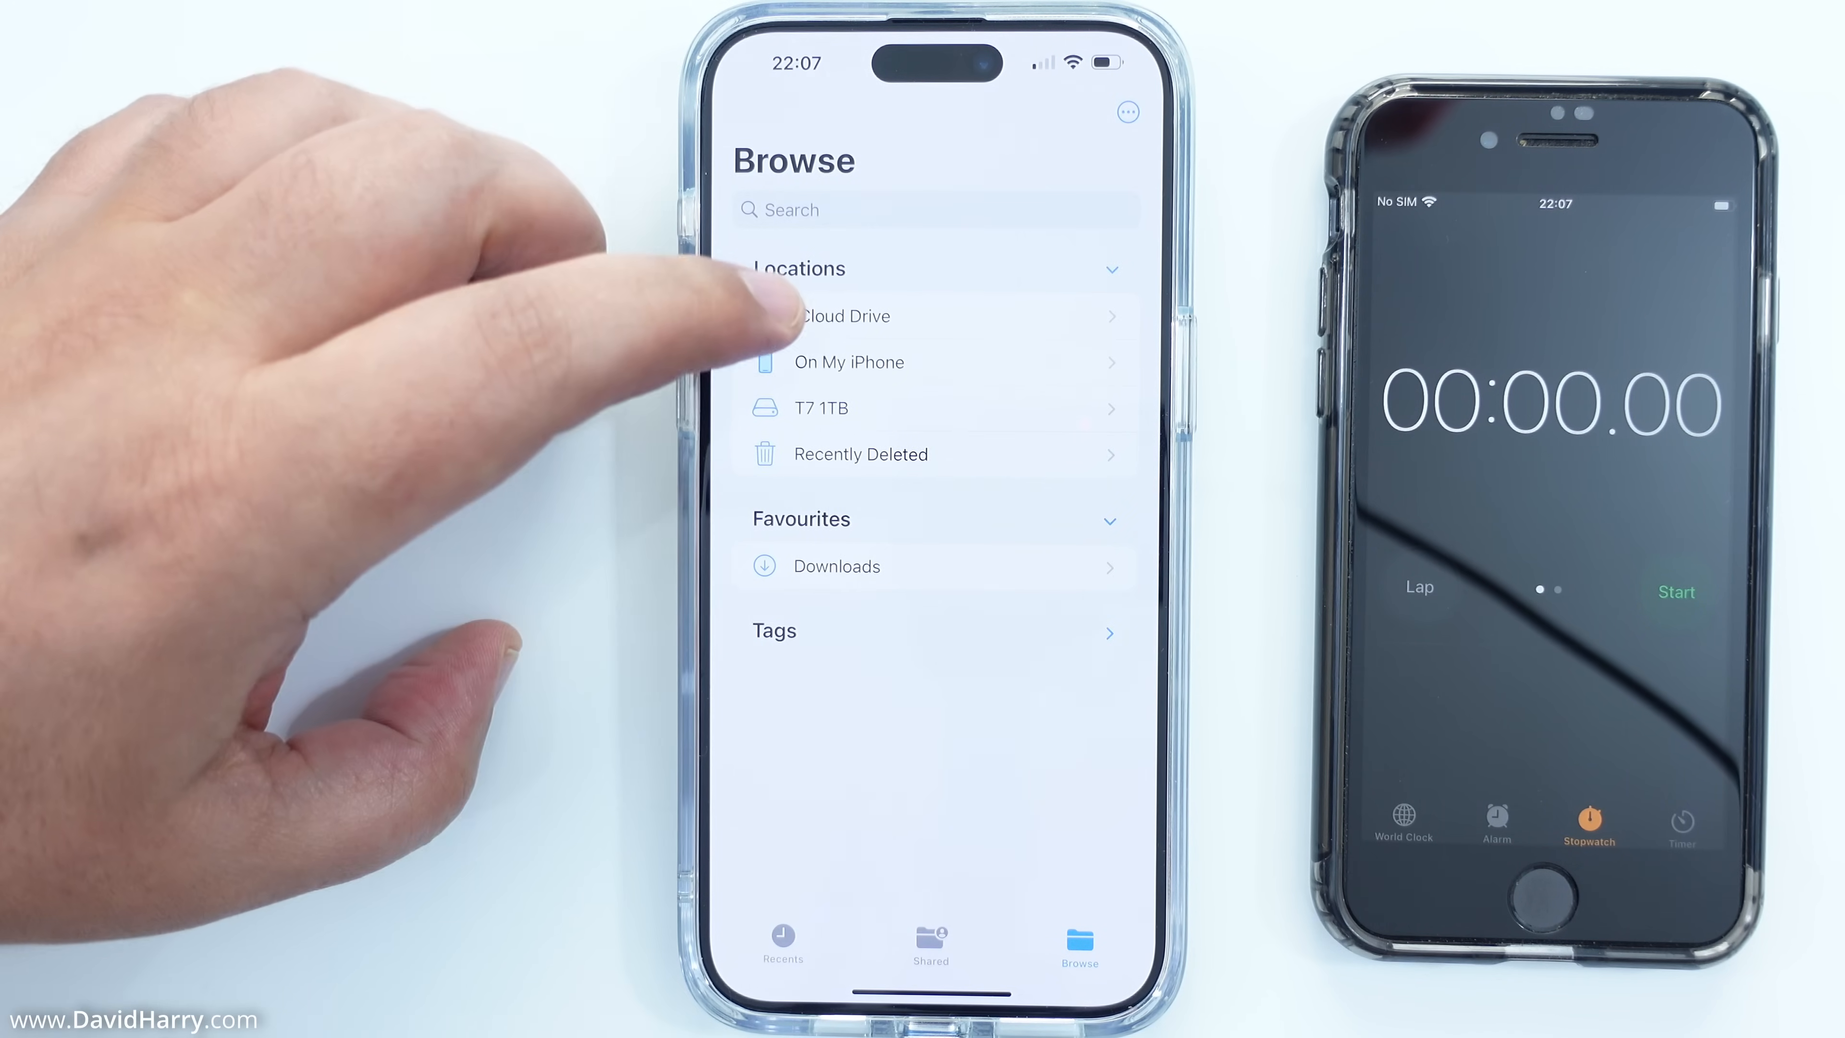
click(850, 362)
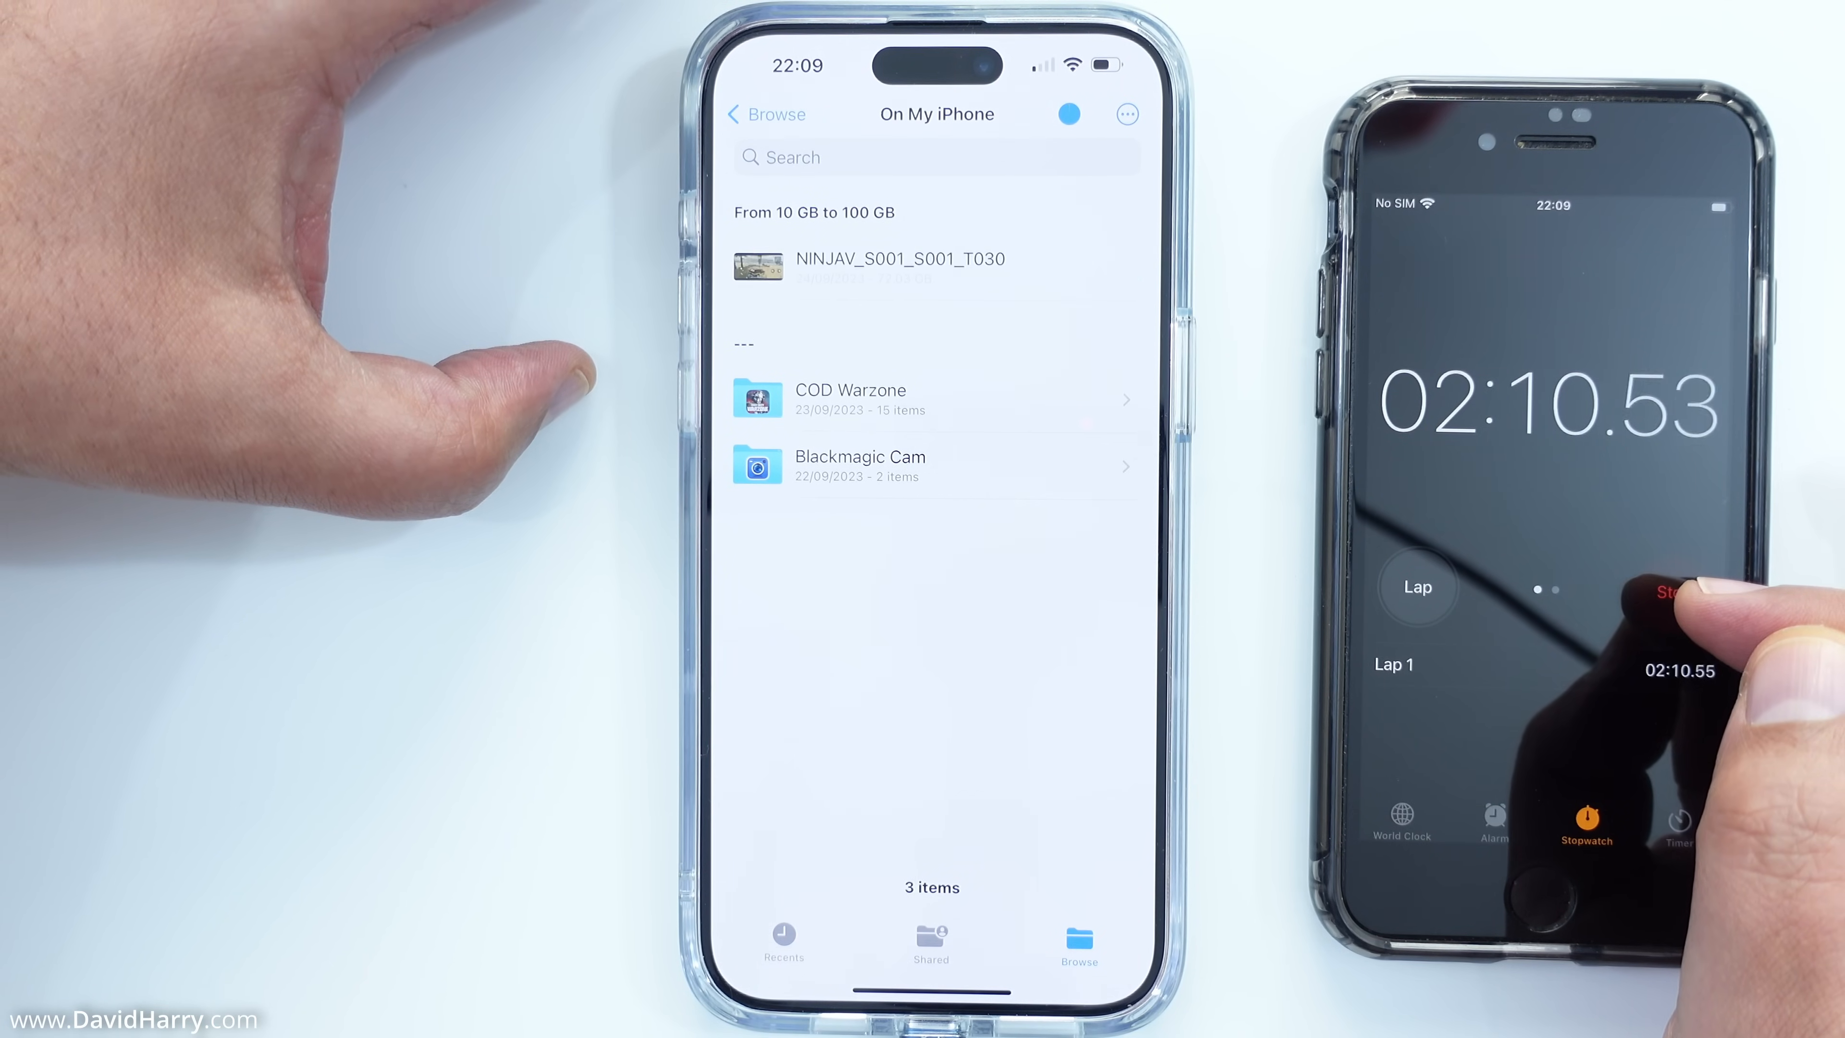
- Stop the stopwatch at about 2:11 once the NINJAV video finishes copying back to the iPhone
click(1673, 596)
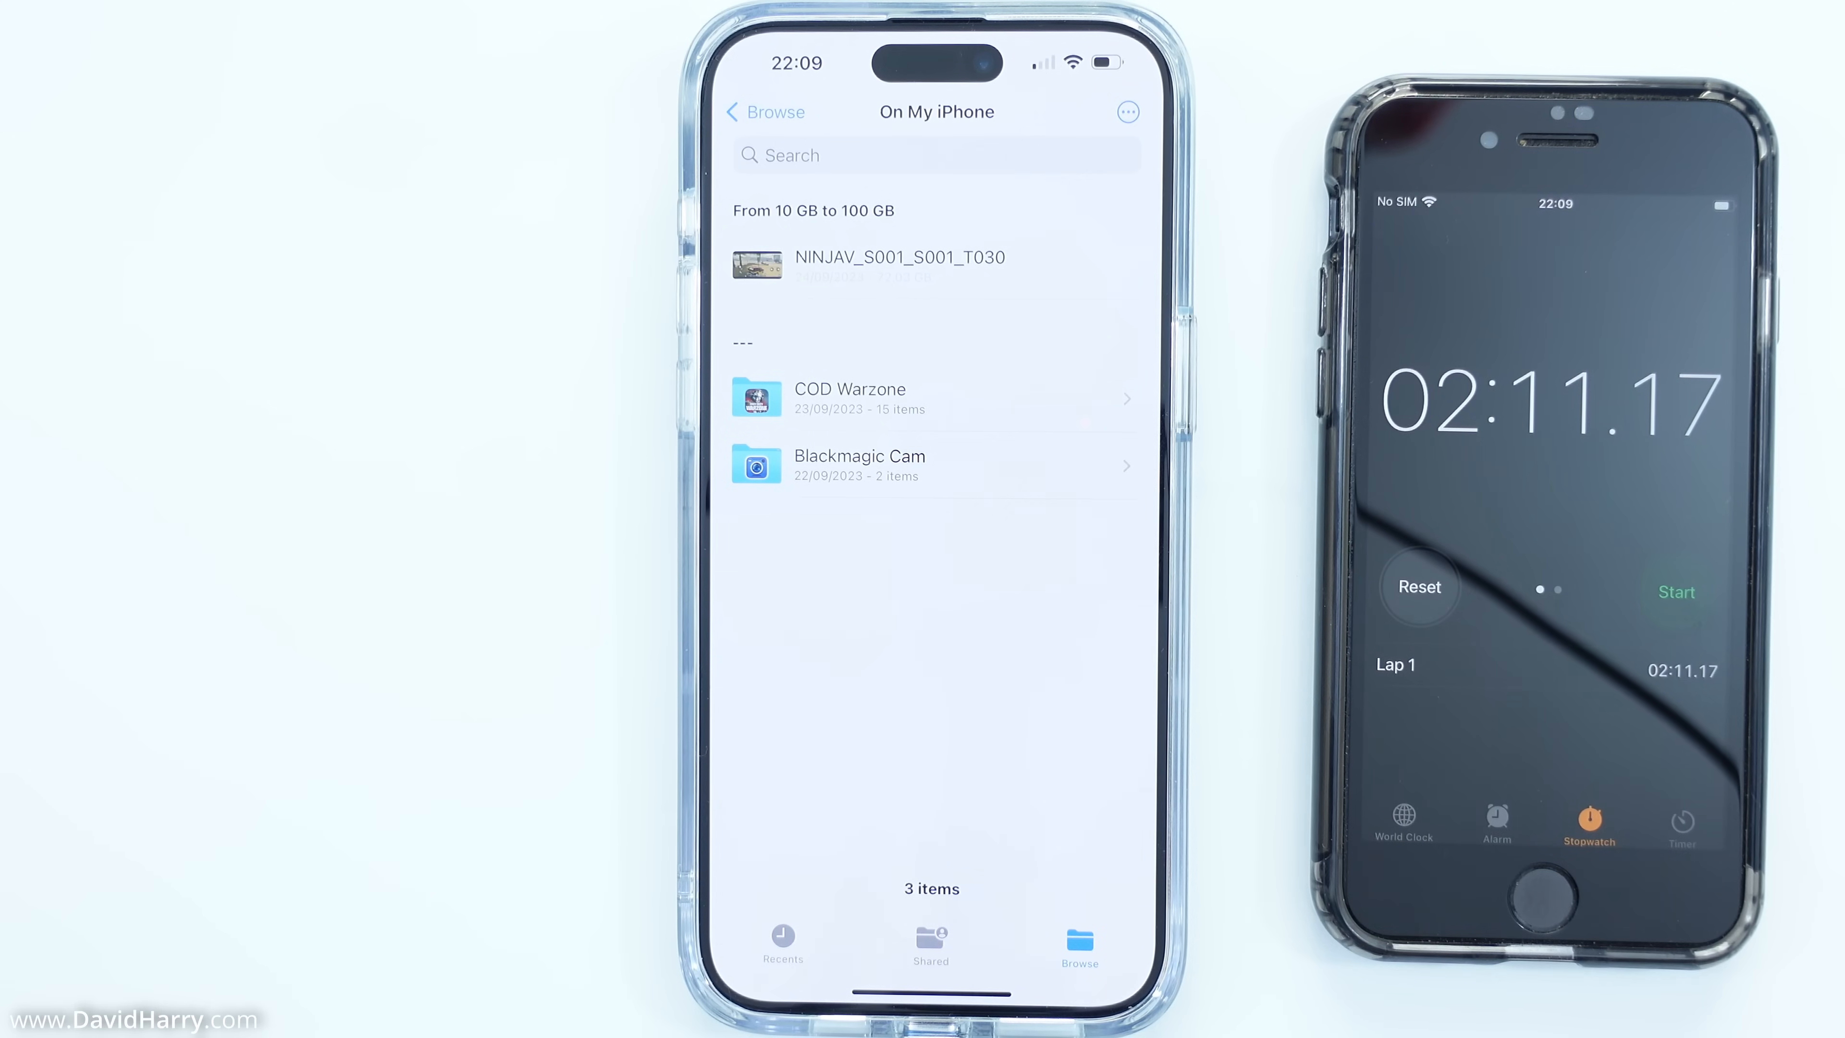